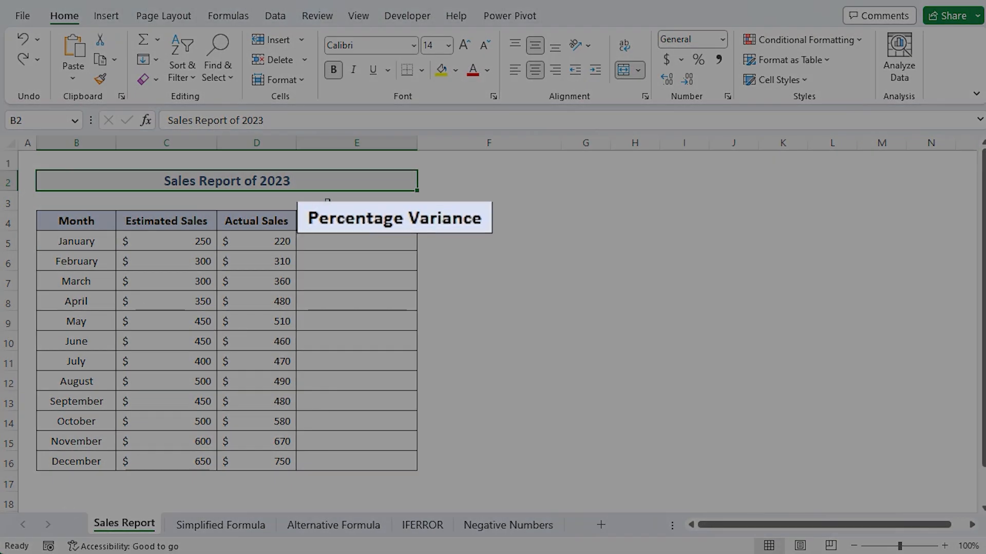
- Select the Estimated Sales header and the empty Percentage Variance column
left_click(257, 221)
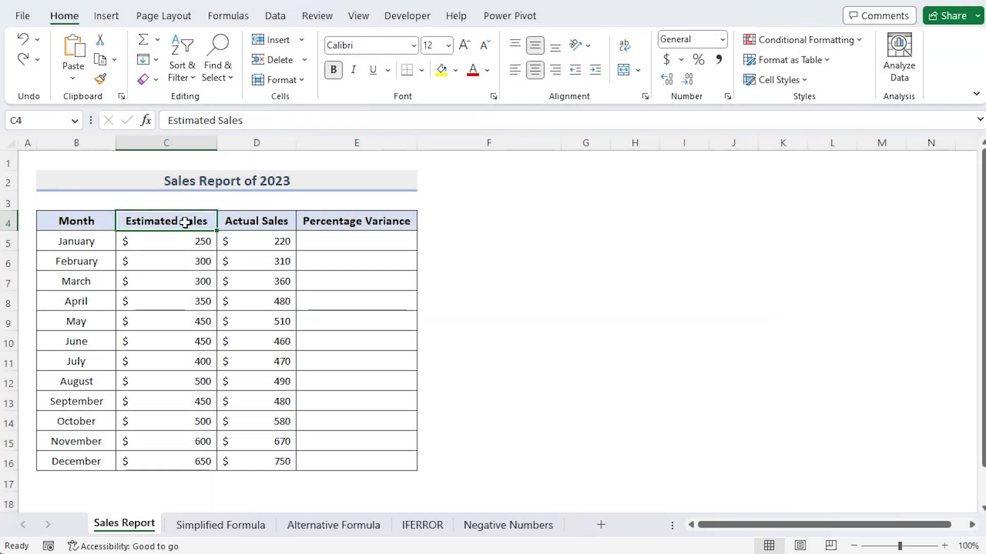
left_click_drag(76, 241, 76, 461)
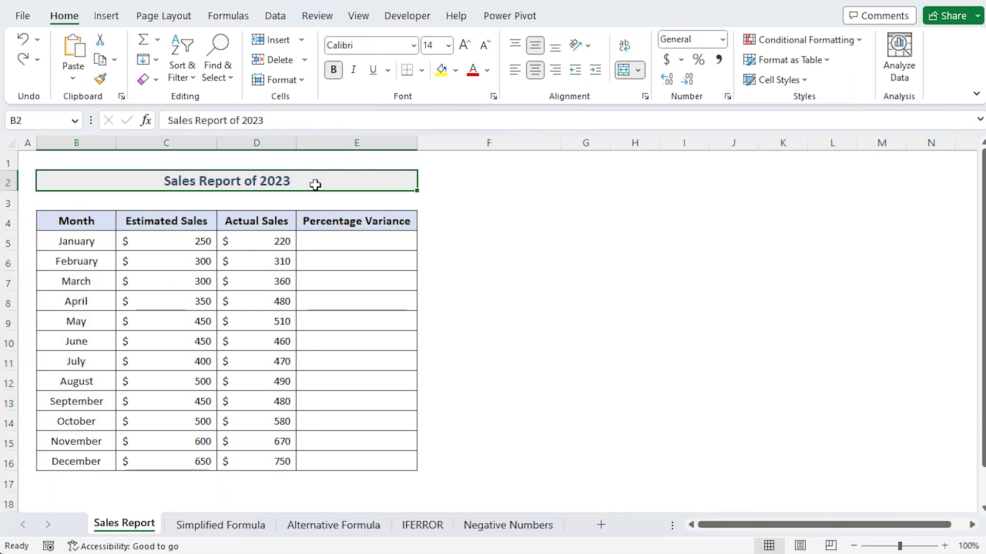
left_click(356, 143)
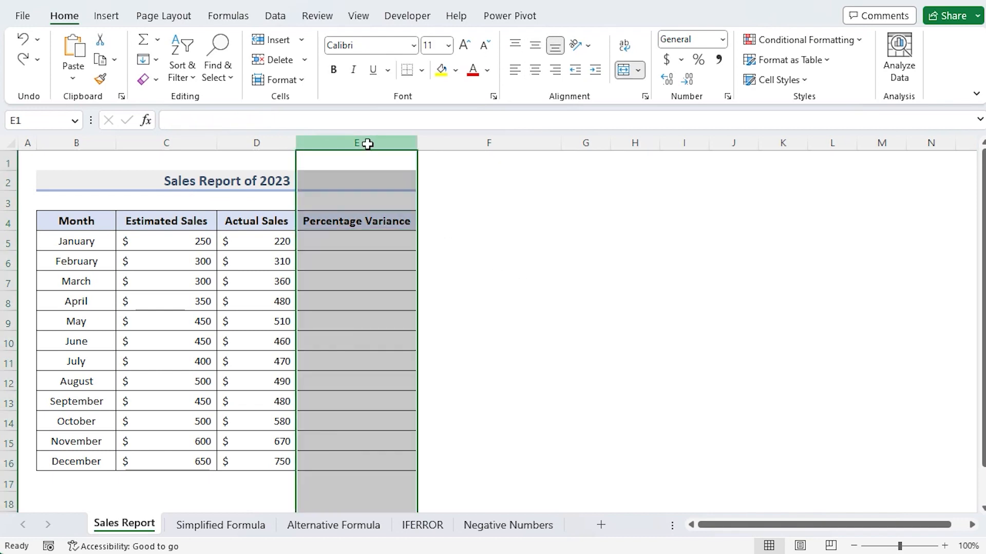
- On the Simplified Formula sheet, enter =(D5-C5)/C5 in E5, giving -0.12
left_click(221, 525)
type("=(D5-C5)/")
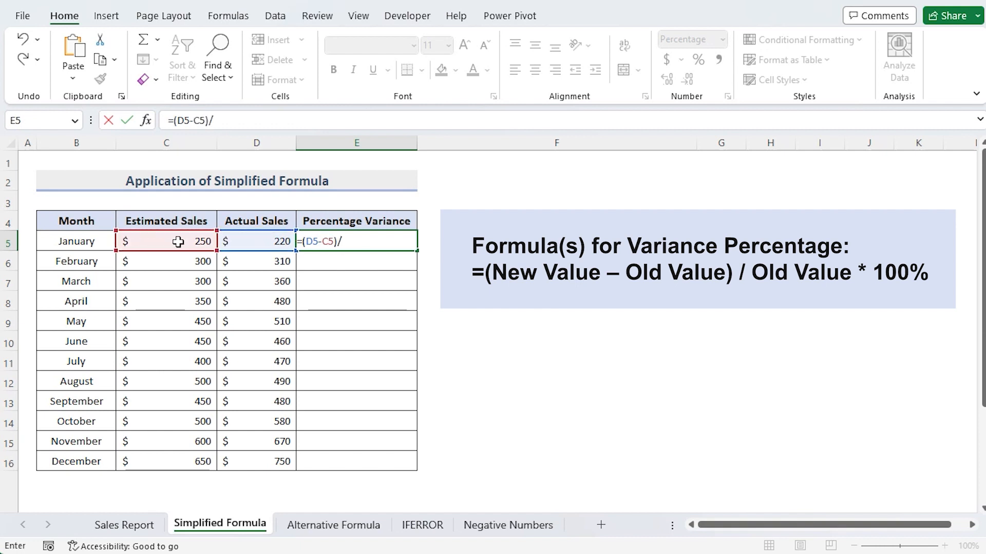
left_click(166, 241)
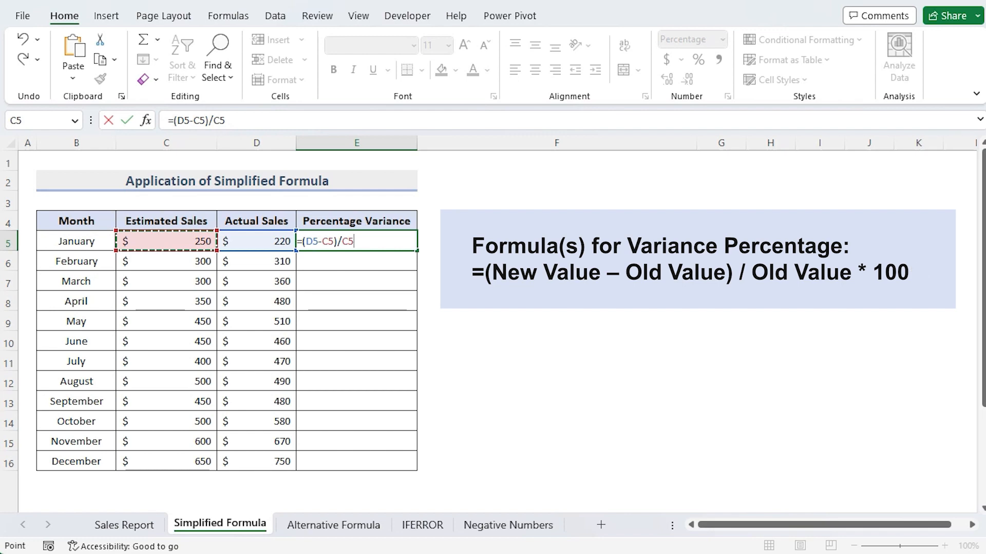
key("Enter")
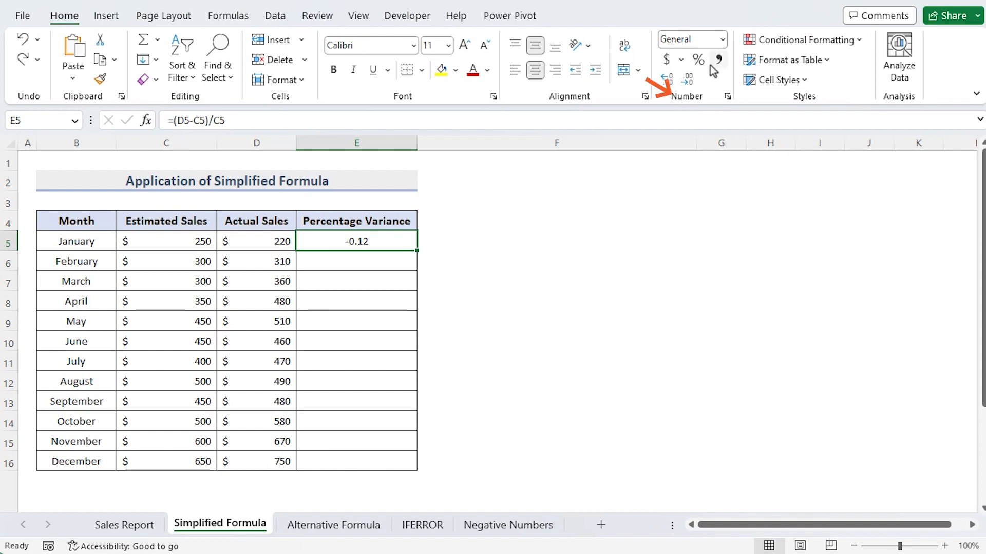
left_click(720, 39)
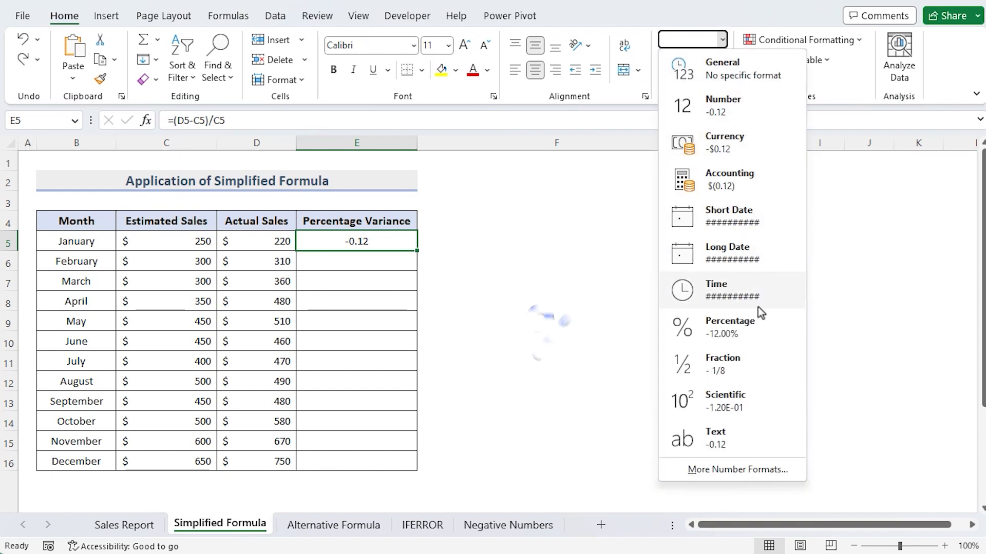
- Format E5 as Percentage and fill it down to E16, -12.00% through 15.38%
left_click(731, 325)
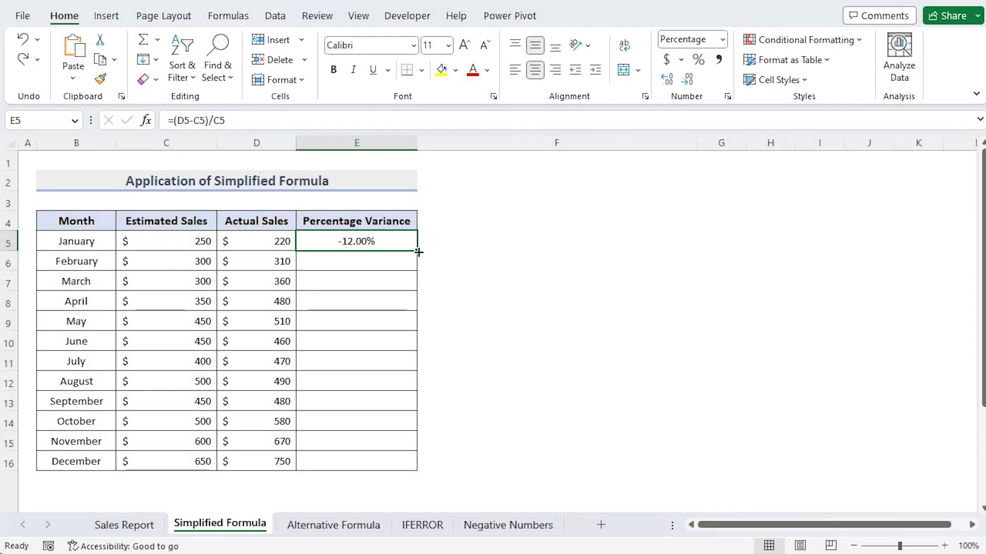
double_click(418, 252)
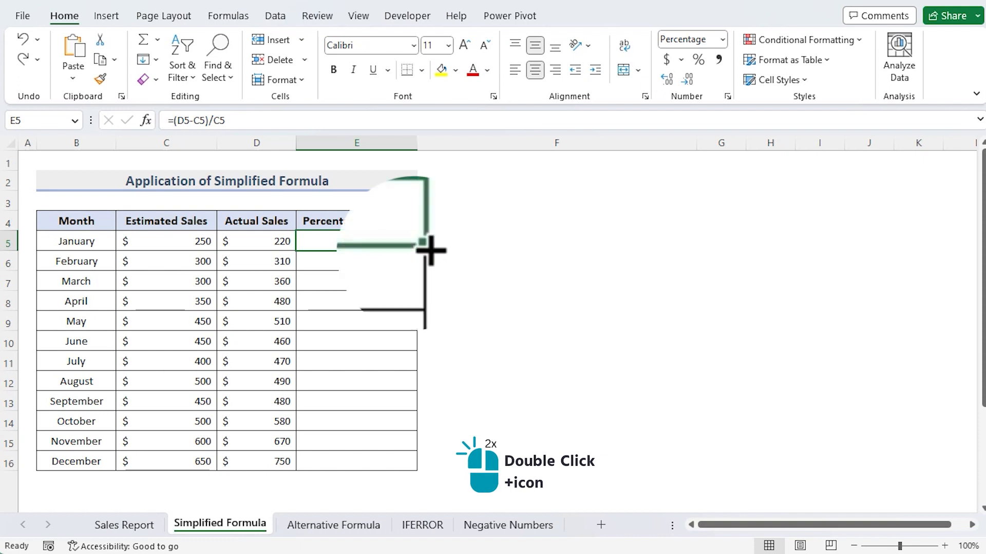
double_click(417, 241)
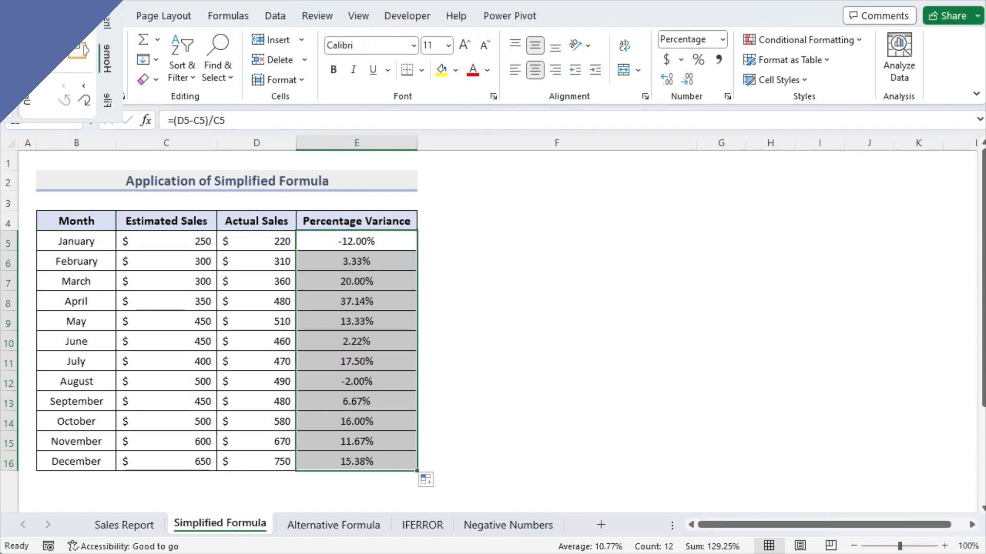
left_click(333, 524)
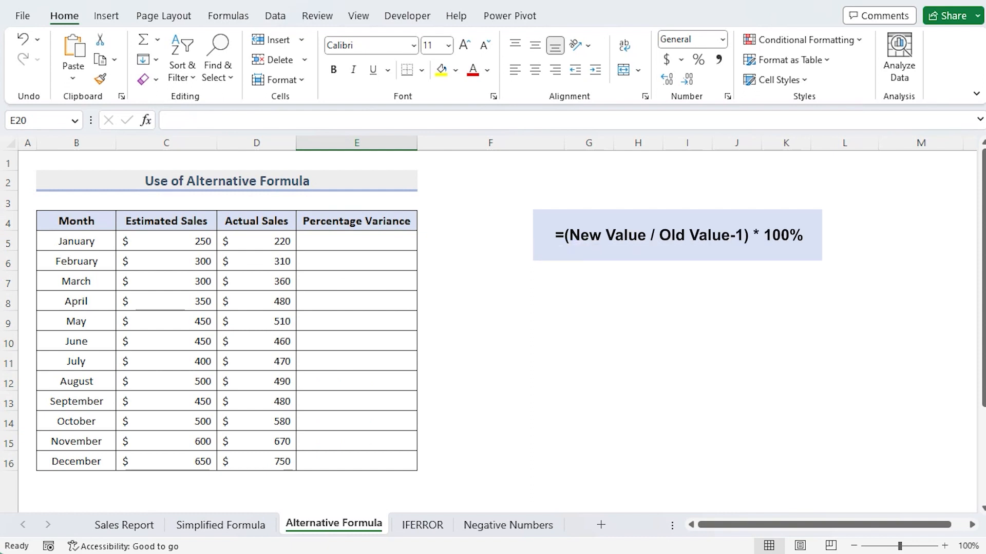
mouse_move(365, 389)
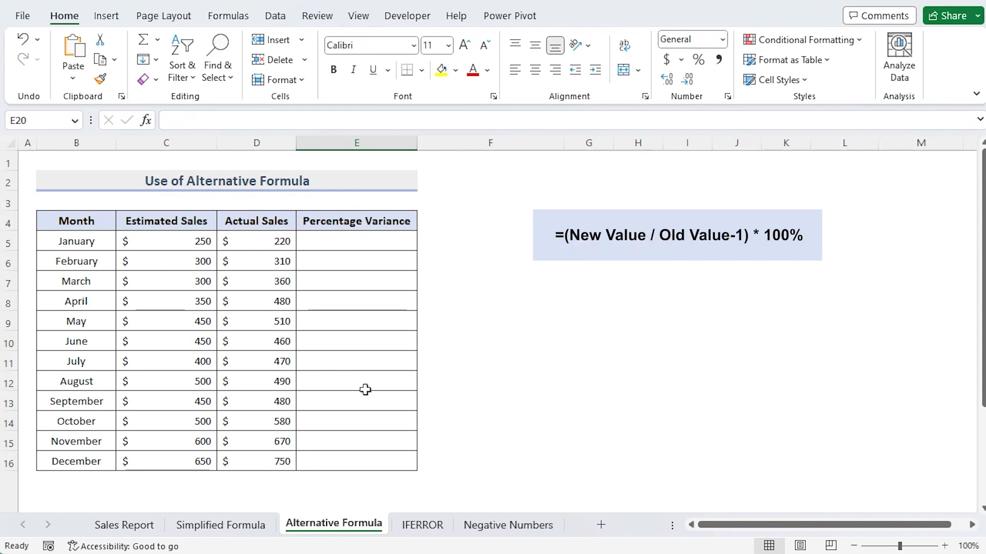
mouse_move(759, 342)
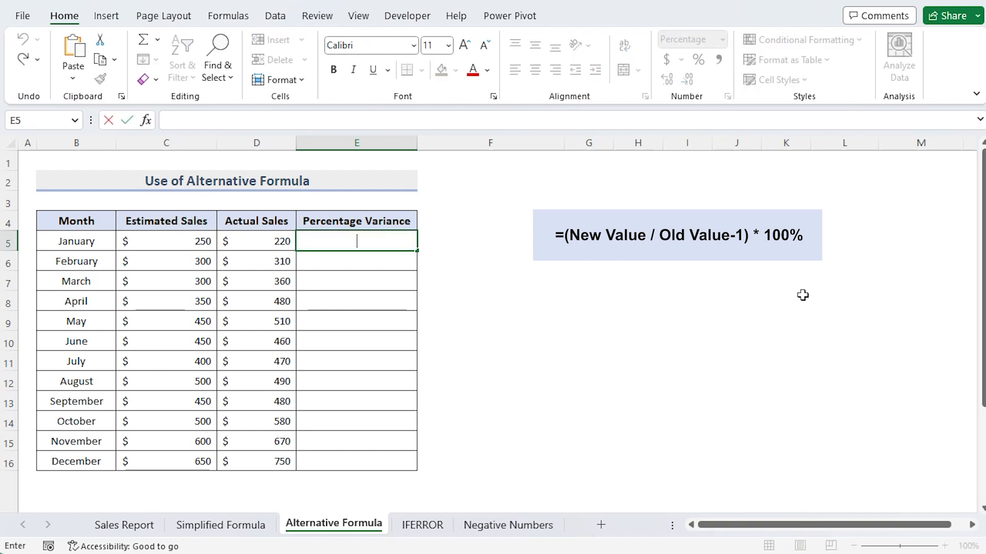
- Enter =D5/C5-1 in E5 on the Alternative Formula sheet, returning -0.12
left_click(257, 242)
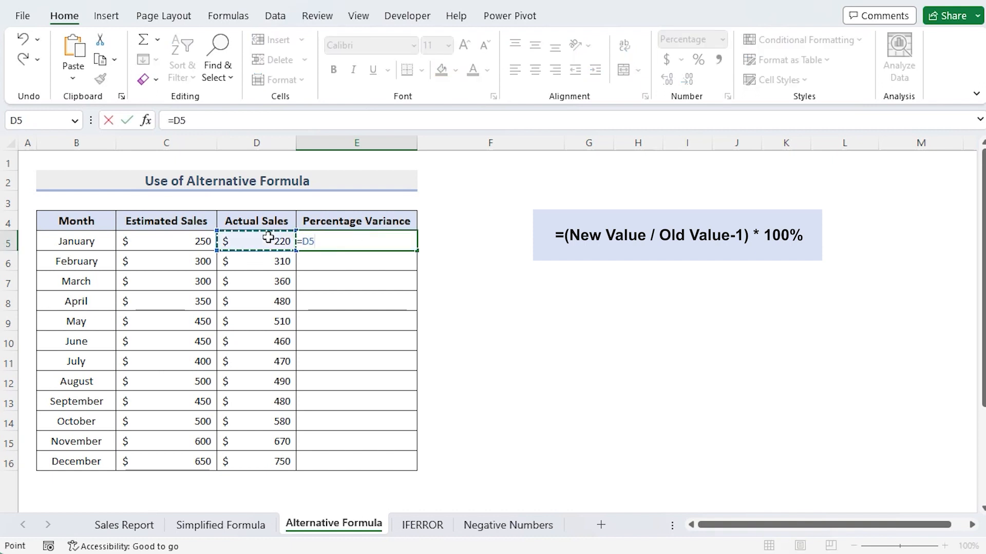
type("/C5-1")
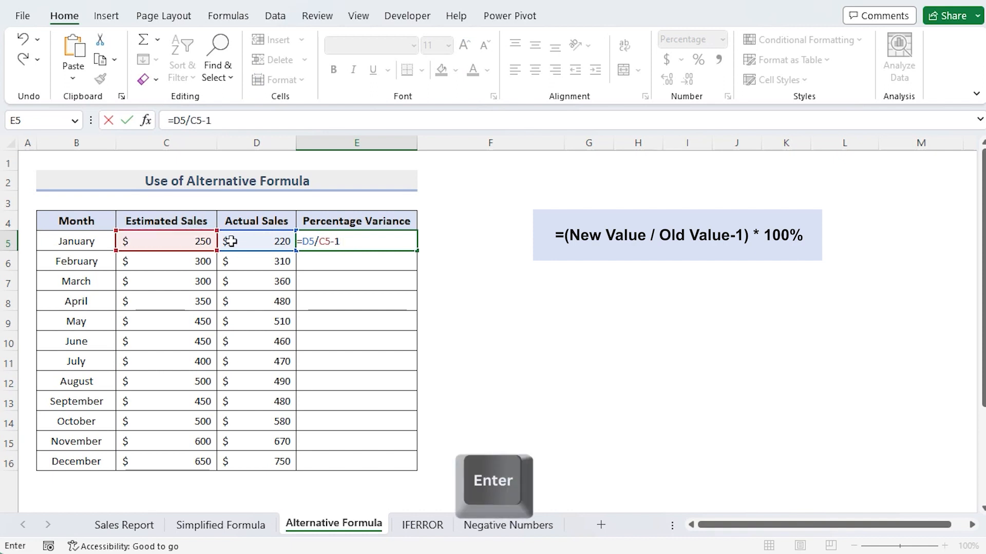
key("Enter")
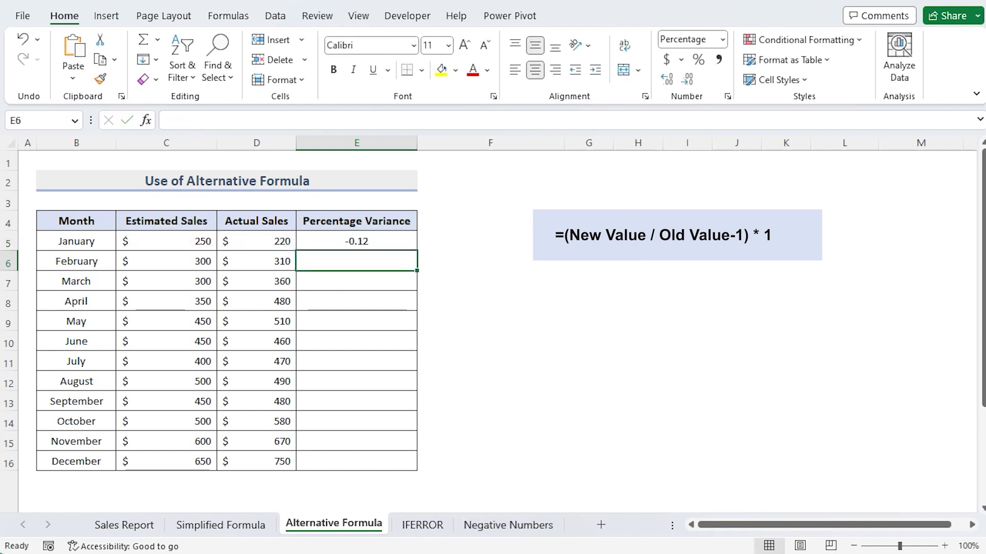
left_click(356, 241)
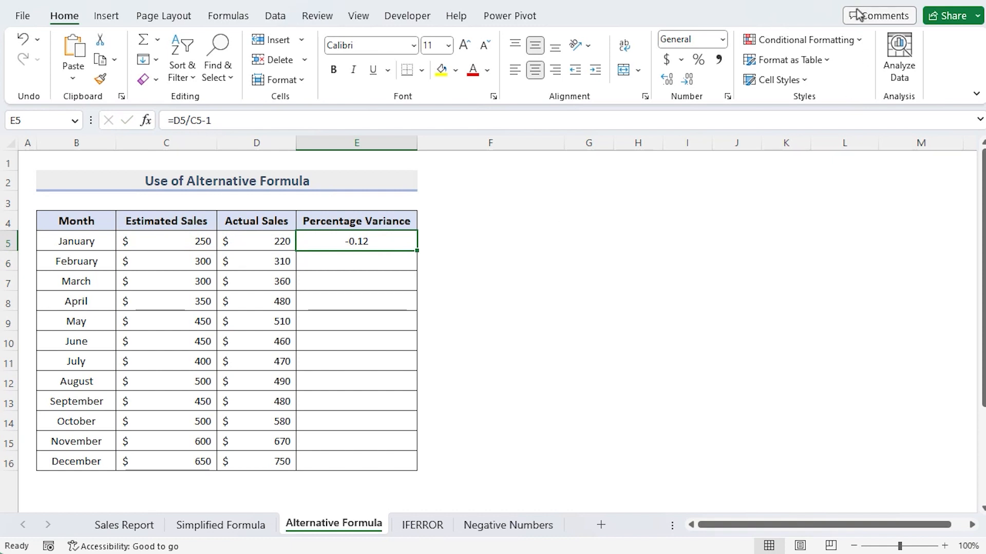
- Format E5 as Percentage and drag the formula down to E16 for all months
left_click(721, 39)
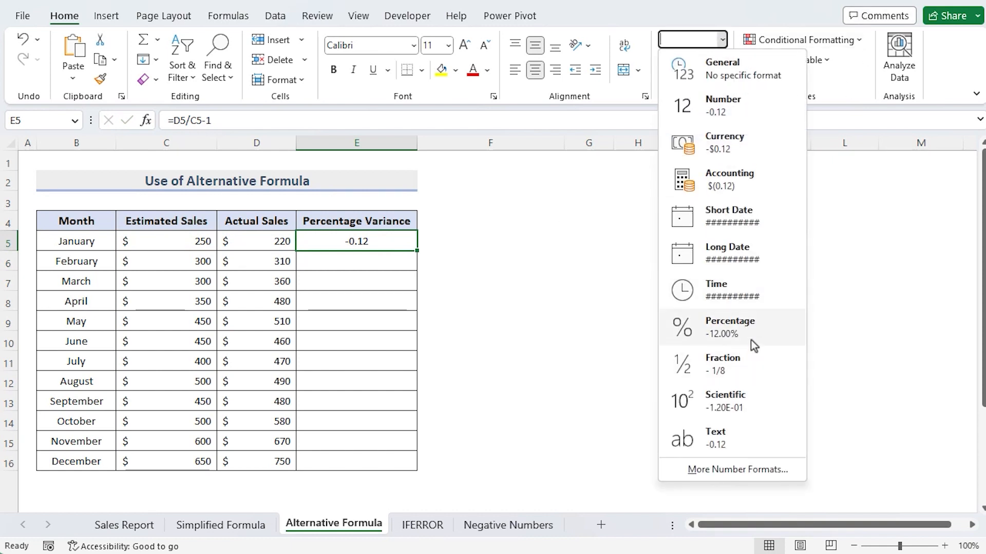
left_click(729, 327)
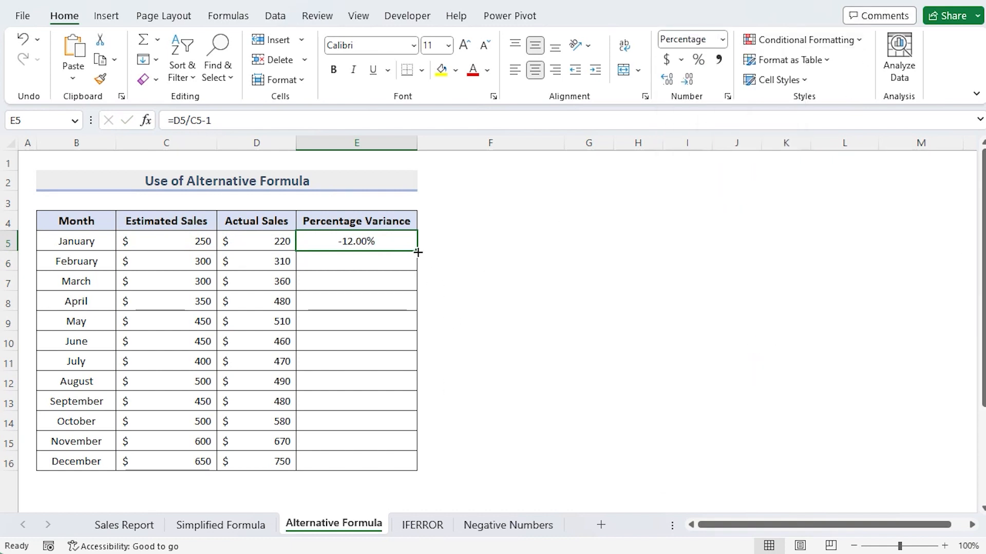
left_click_drag(417, 251, 423, 468)
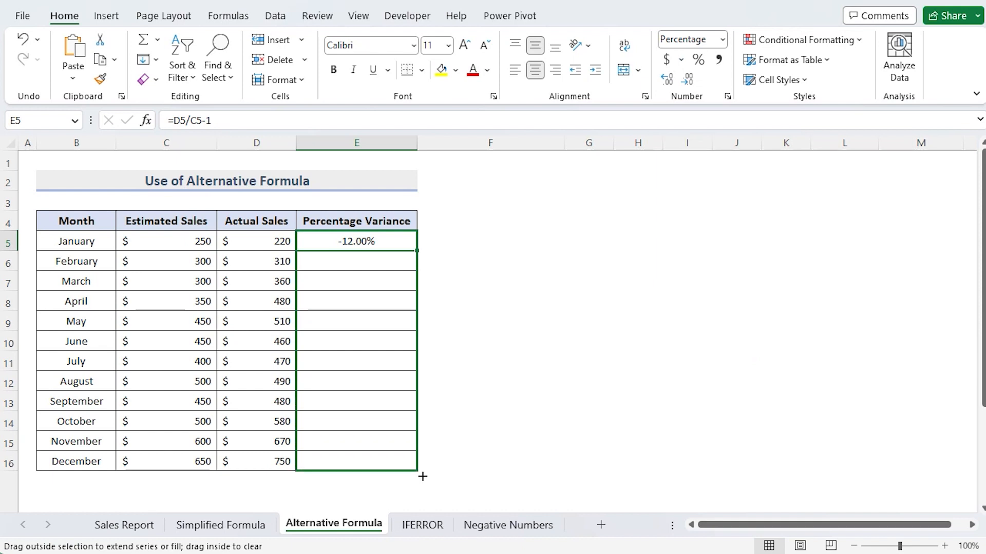
left_click_drag(417, 241, 417, 468)
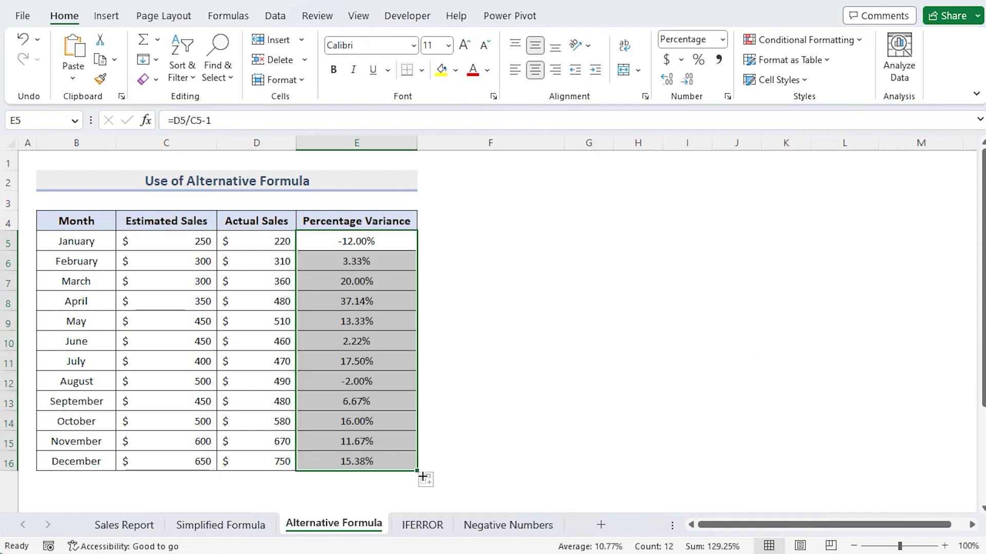
mouse_move(645, 418)
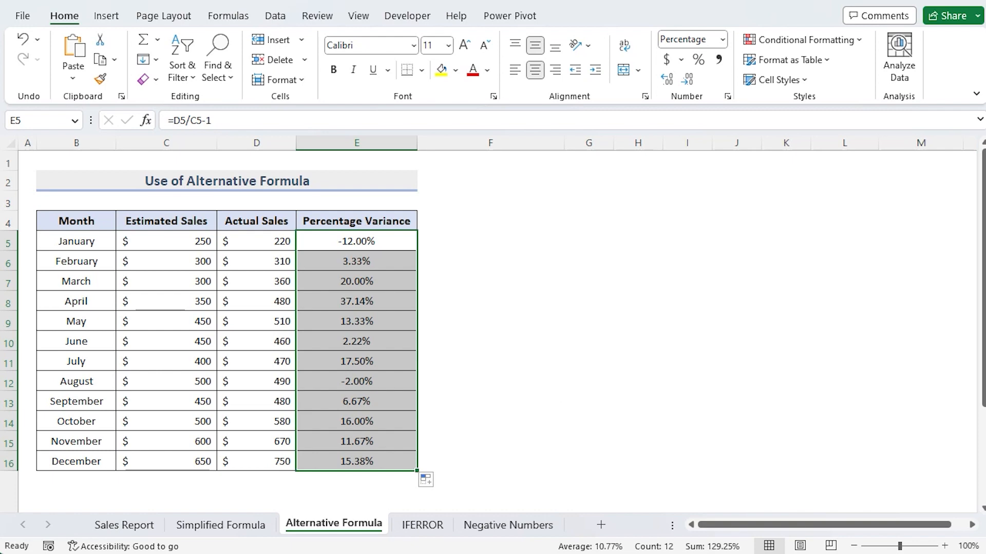
left_click(423, 525)
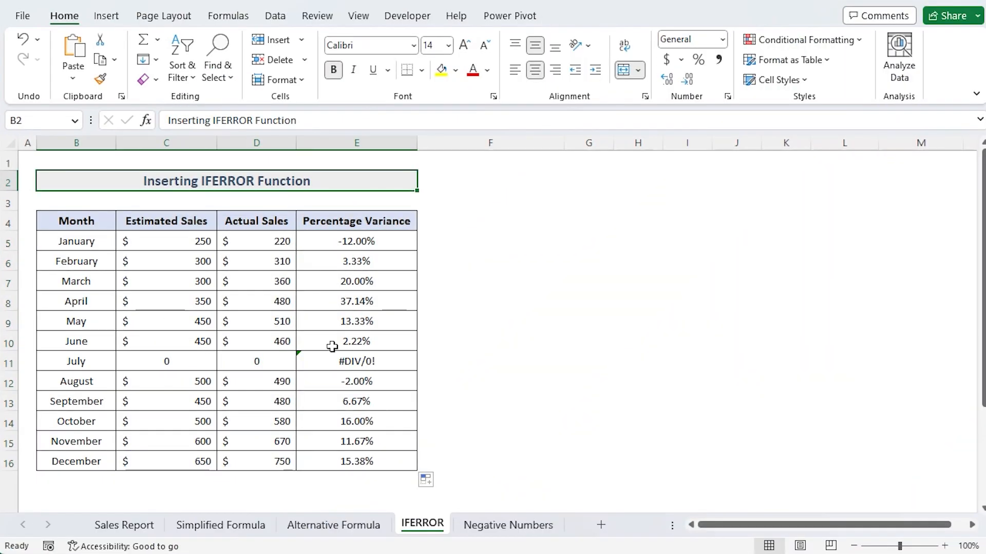
mouse_move(264, 387)
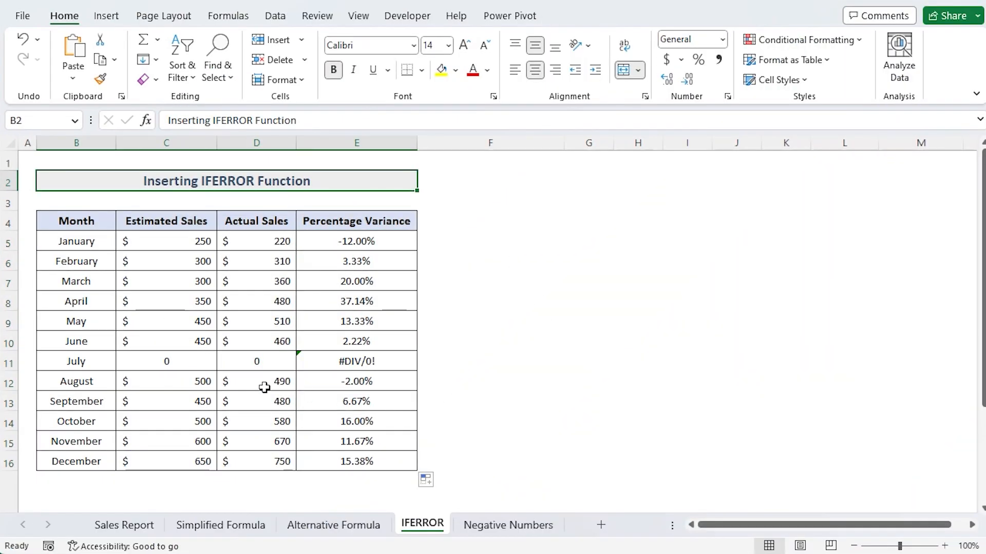
mouse_move(194, 363)
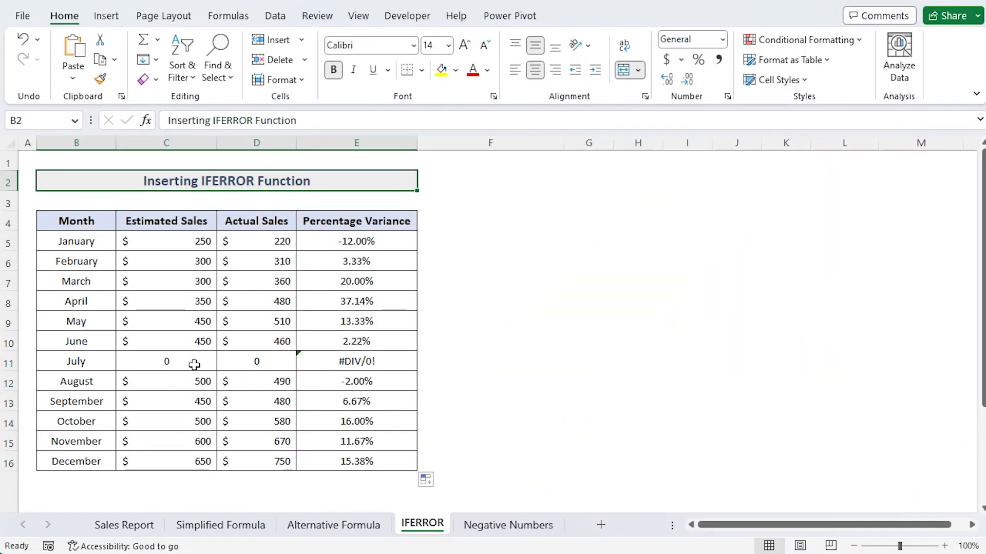
- Inspect July's #DIV/0! variance from zero sales and view its error explanation
left_click(256, 362)
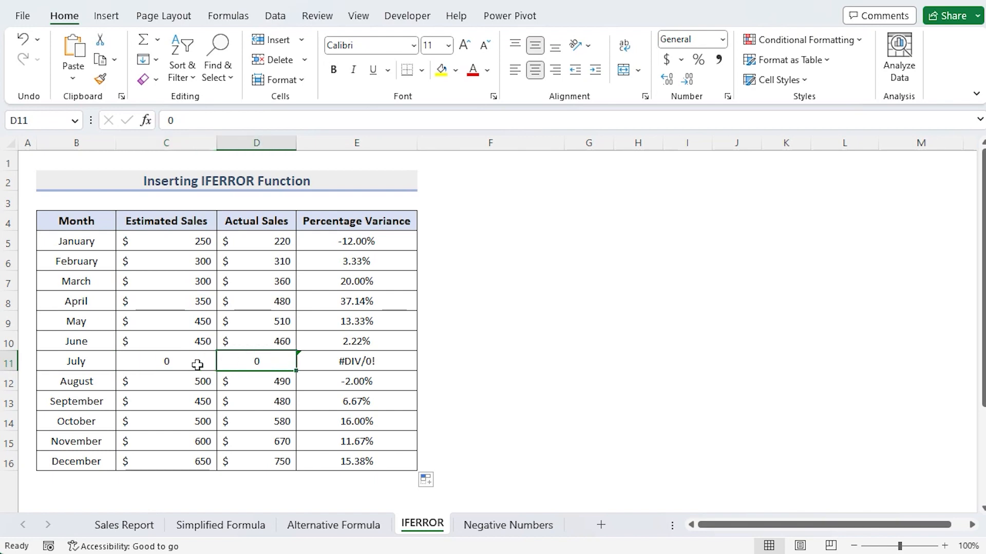
mouse_move(300, 360)
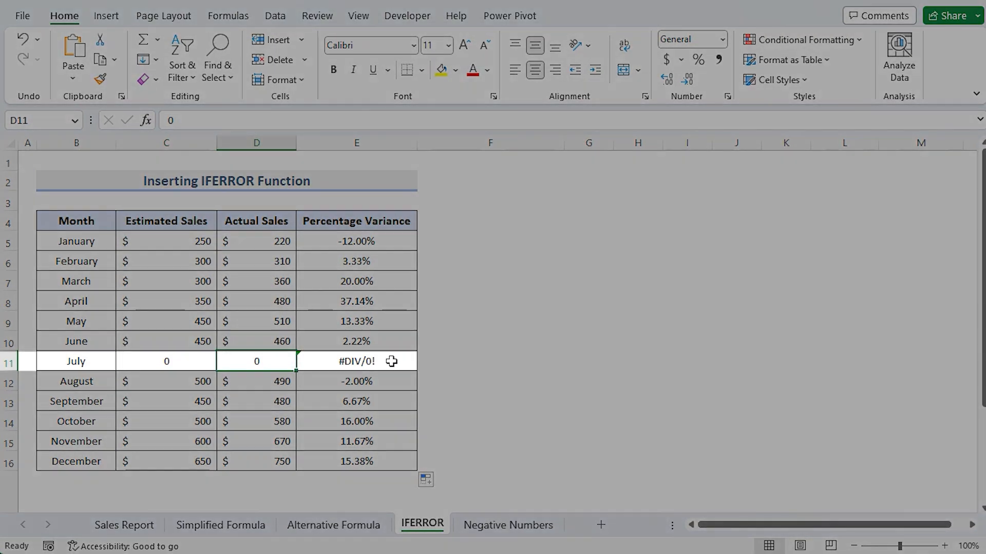
left_click(355, 361)
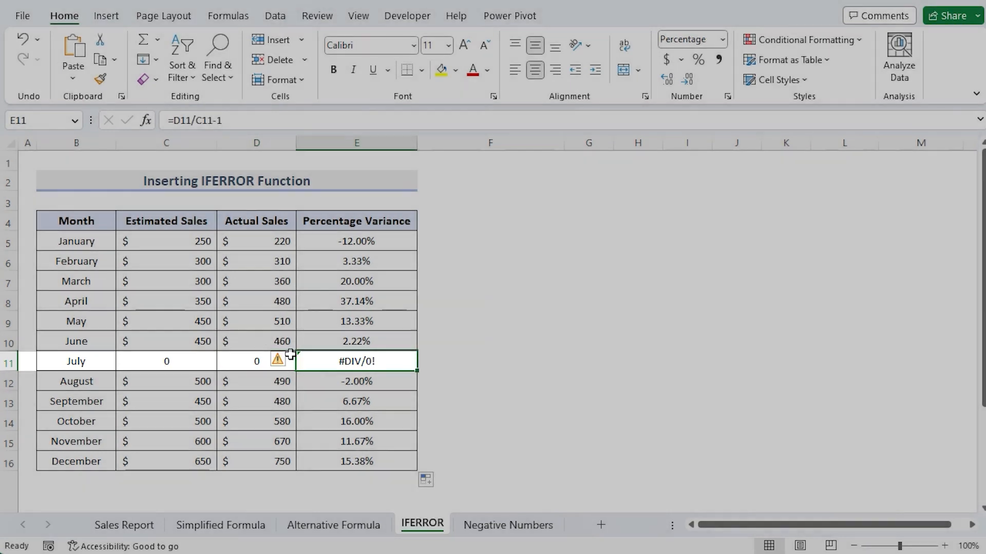
left_click(290, 361)
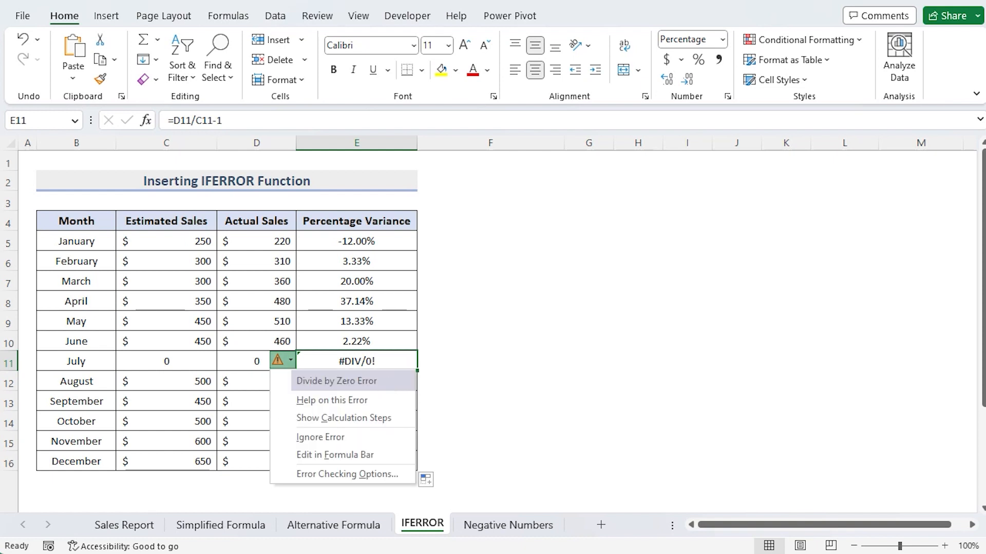
mouse_move(397, 246)
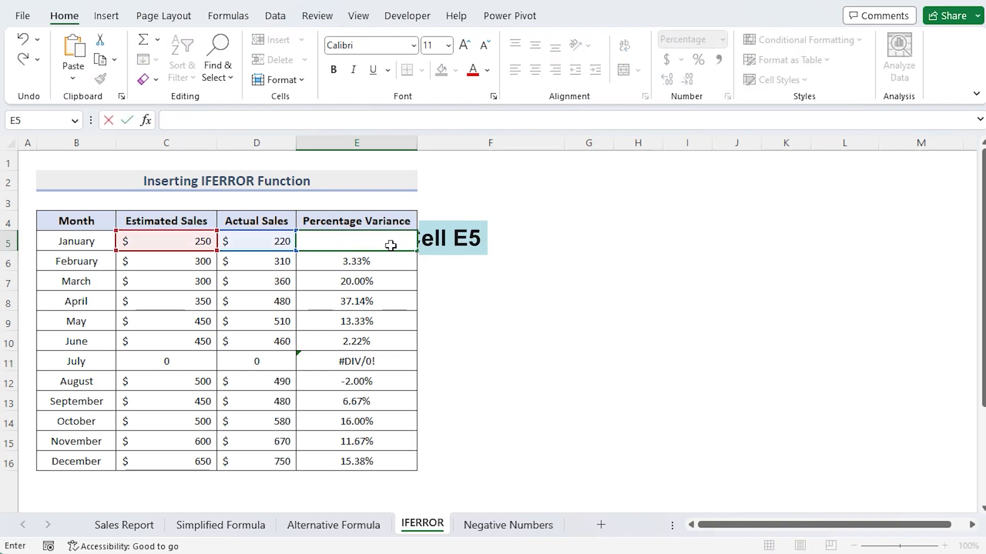
- Enter =IFERROR(D5/C5-1,0) in E5 and copy it down to E16
type("=IFERROR(D5/C5")
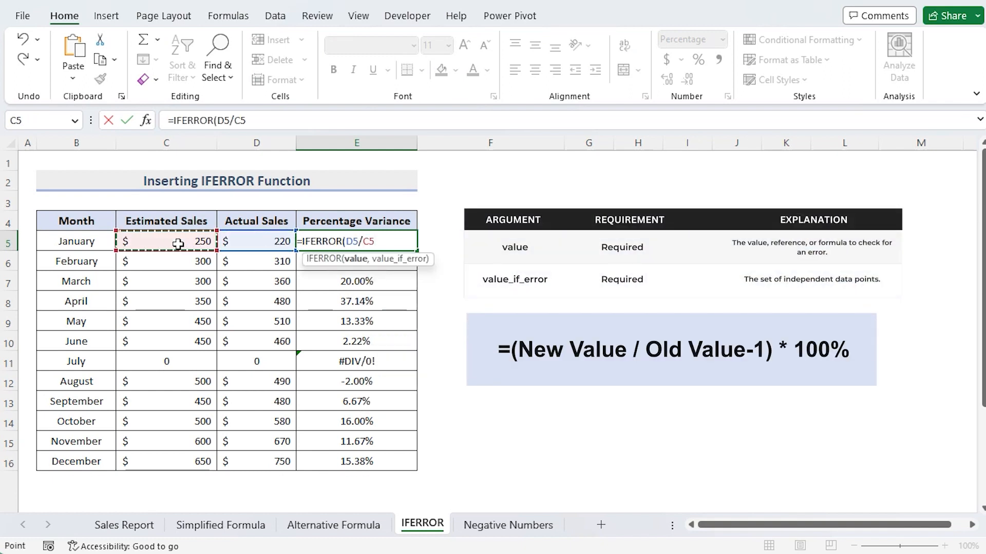
type("-1,0)")
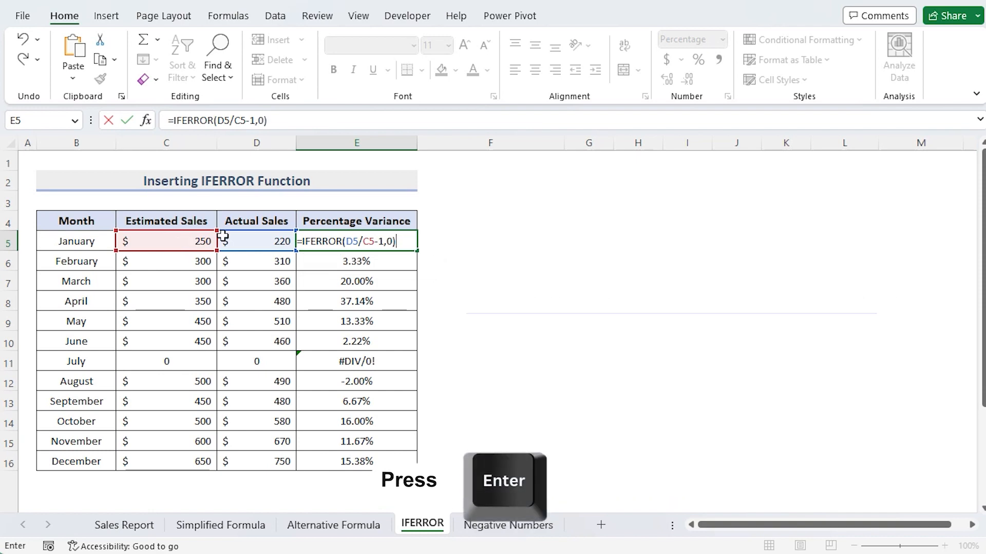
key("Enter")
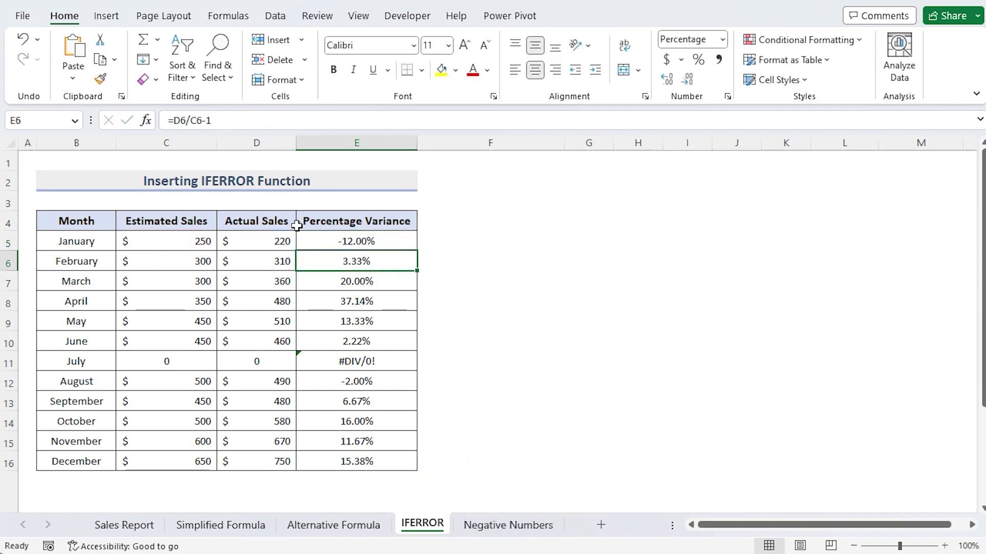
left_click(356, 240)
type("=IFERROR(D5/C5-1,0)")
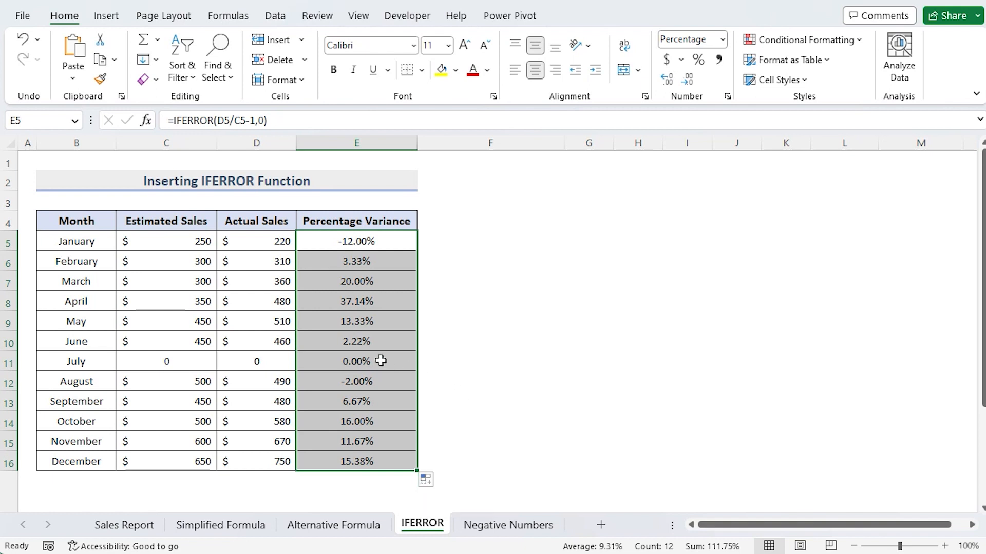
- Check July's IFERROR result in E11, then go to the Negative Numbers sheet
left_click(356, 361)
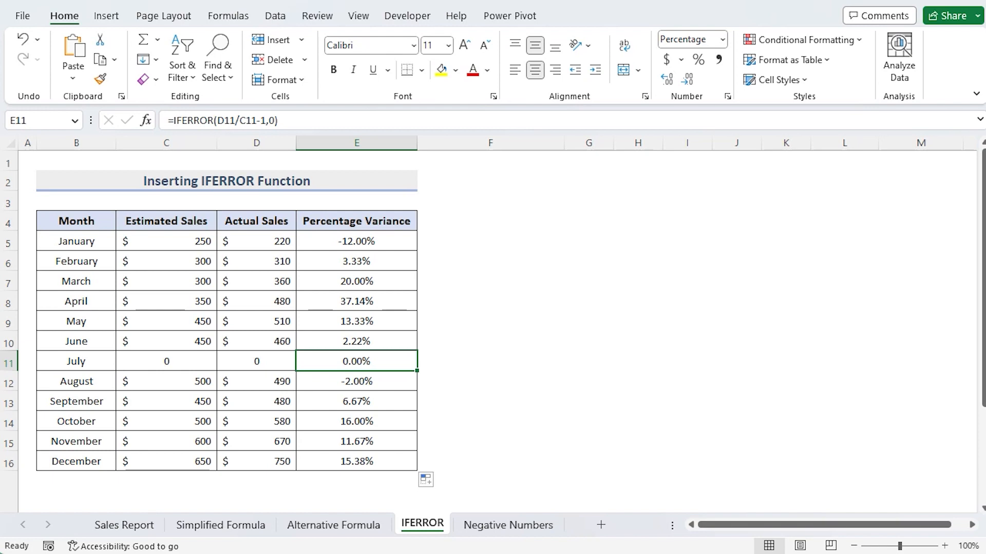
left_click(508, 524)
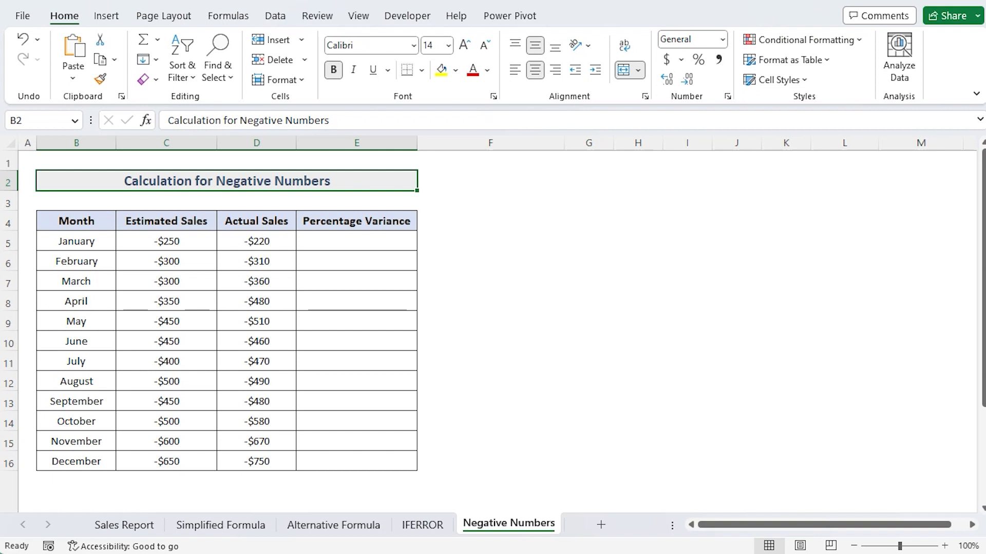
- Enter =(D5-C5)/ABS(C5) in E5, giving January's variance of 0.12
left_click(355, 241)
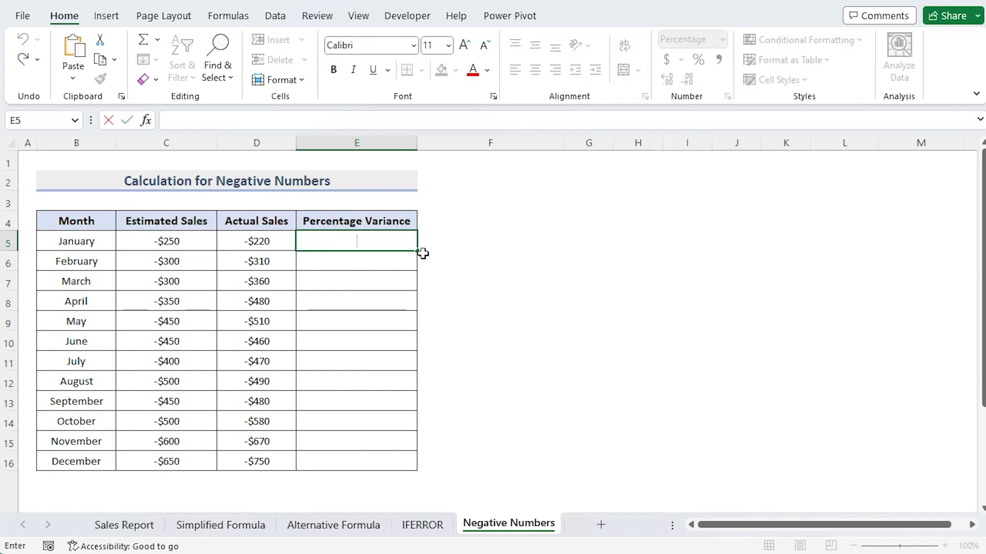
type("=")
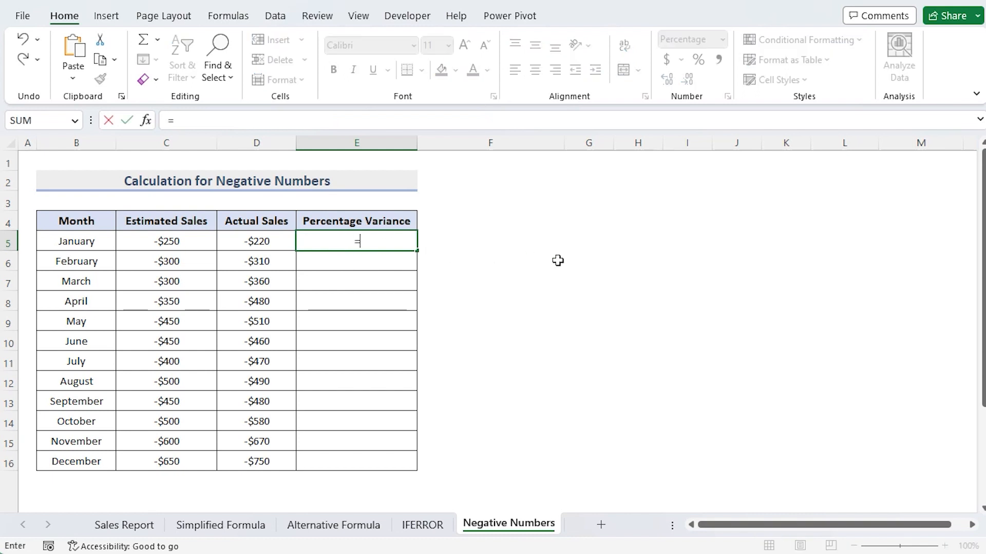
left_click(257, 241)
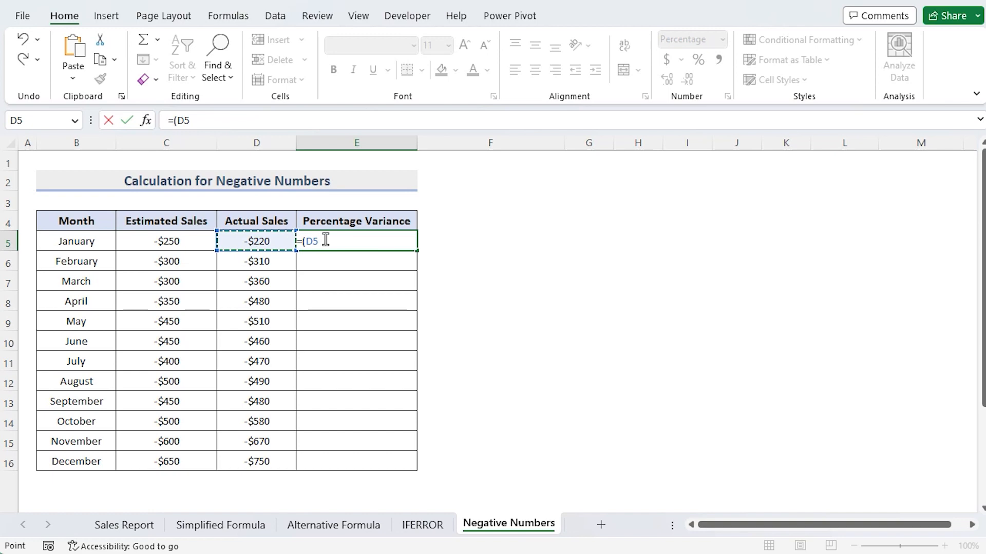
left_click(166, 241)
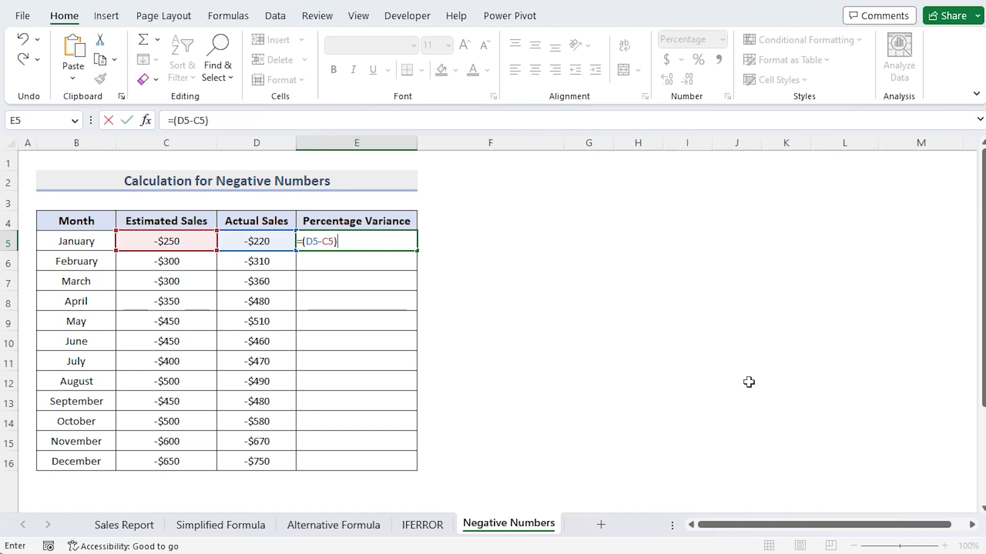
type("/ABS(C5")
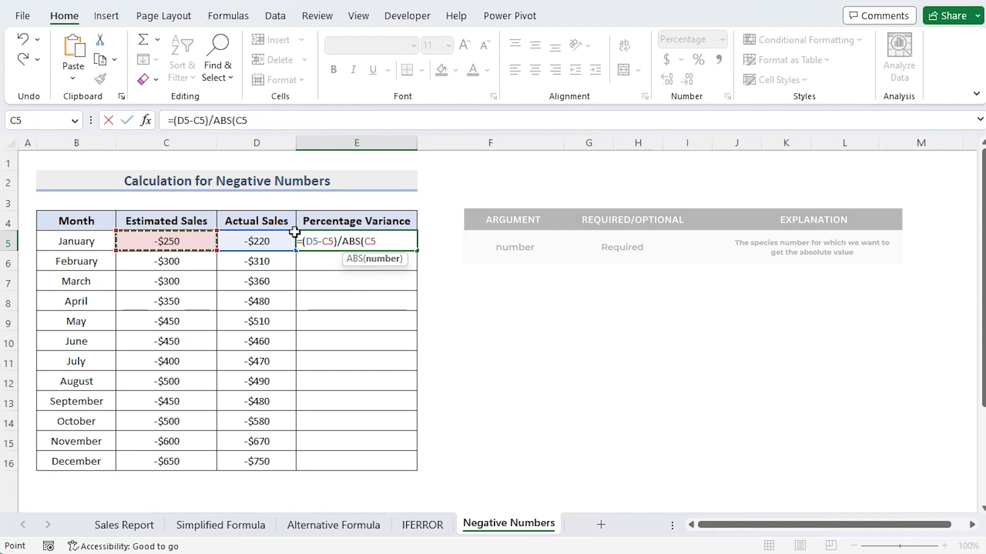
key("Enter")
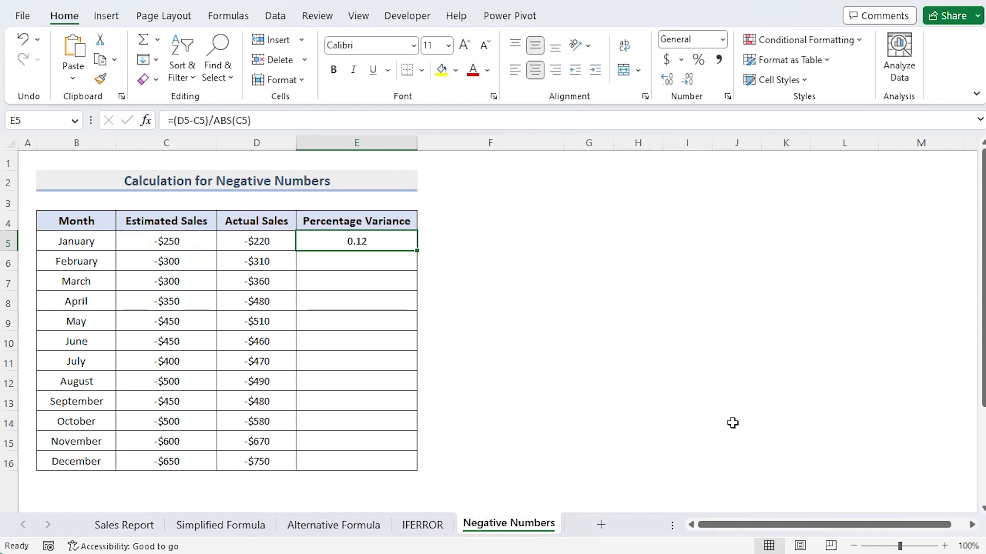
left_click(356, 261)
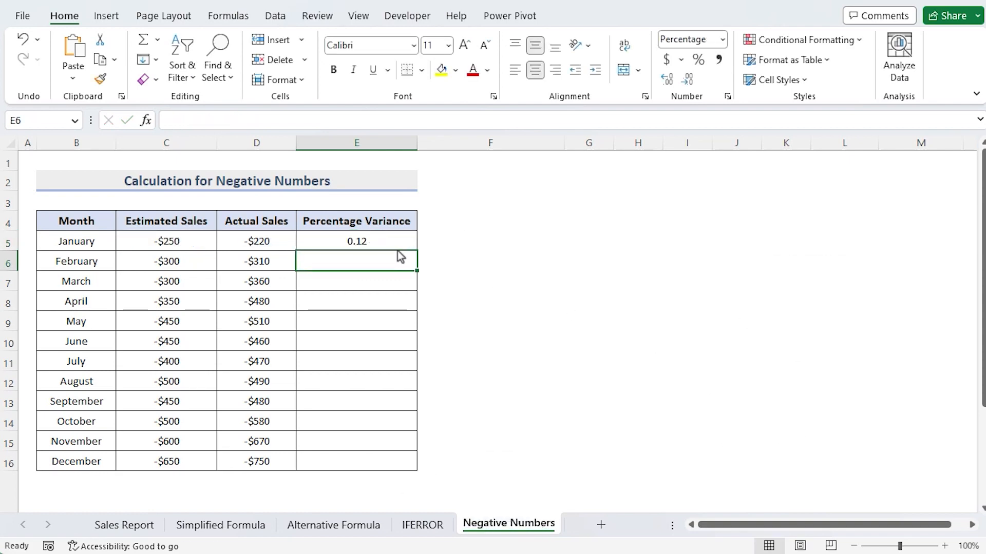
left_click(356, 241)
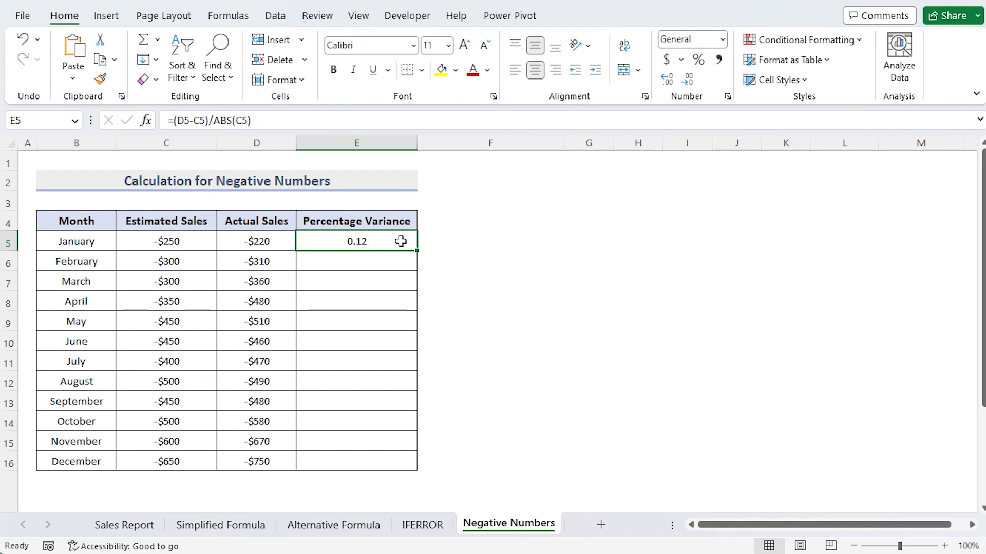
left_click(722, 39)
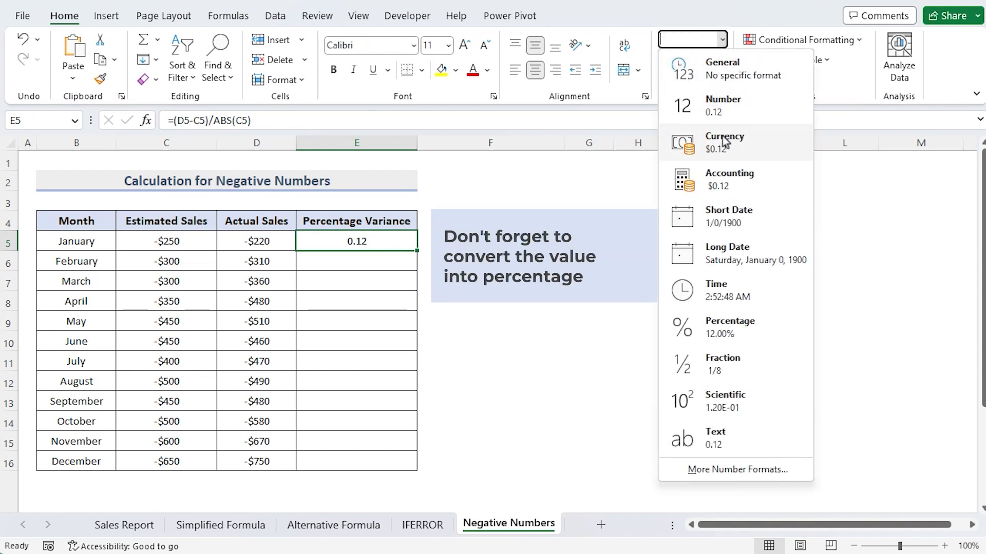
- Format E5 as Percentage and fill it down, 12.00% to -15.38%
left_click(730, 327)
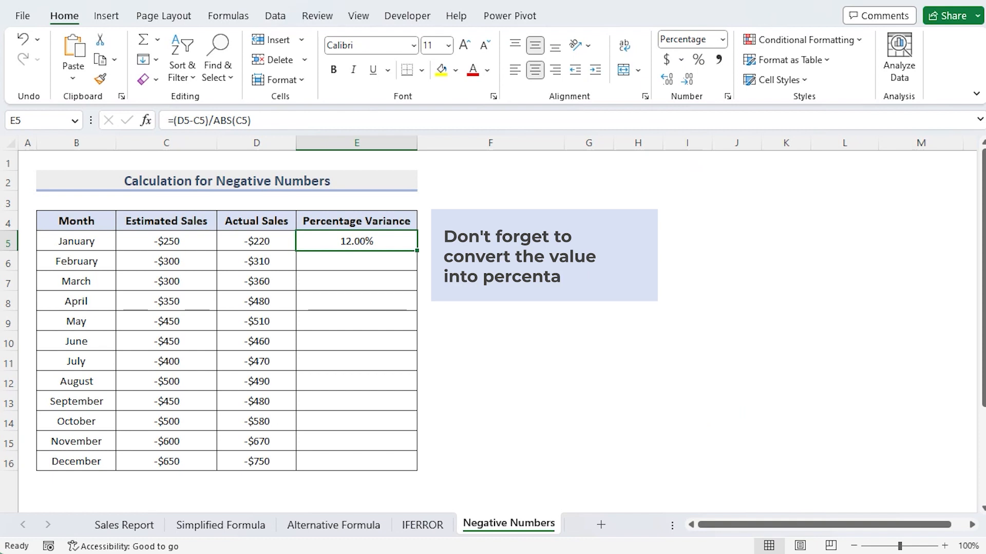
double_click(414, 250)
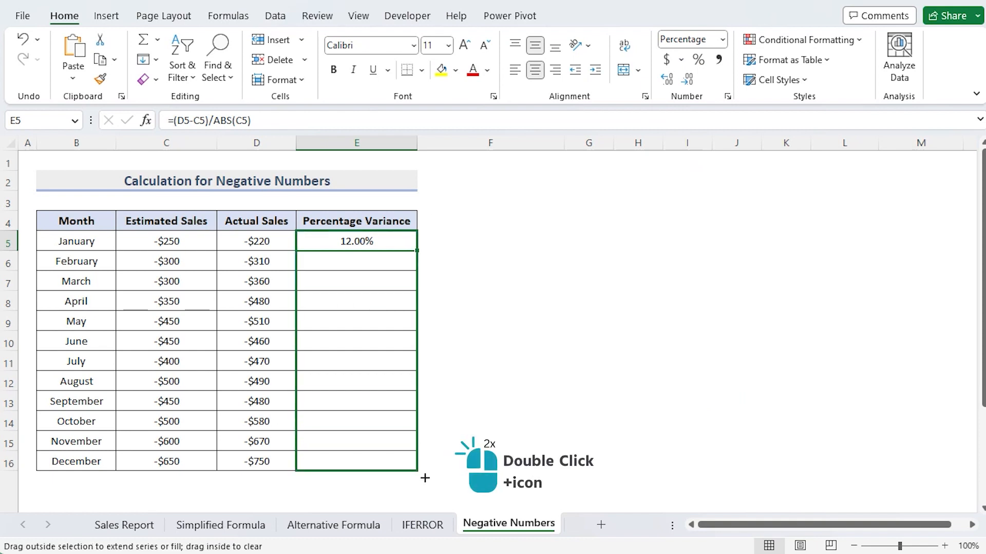
double_click(415, 246)
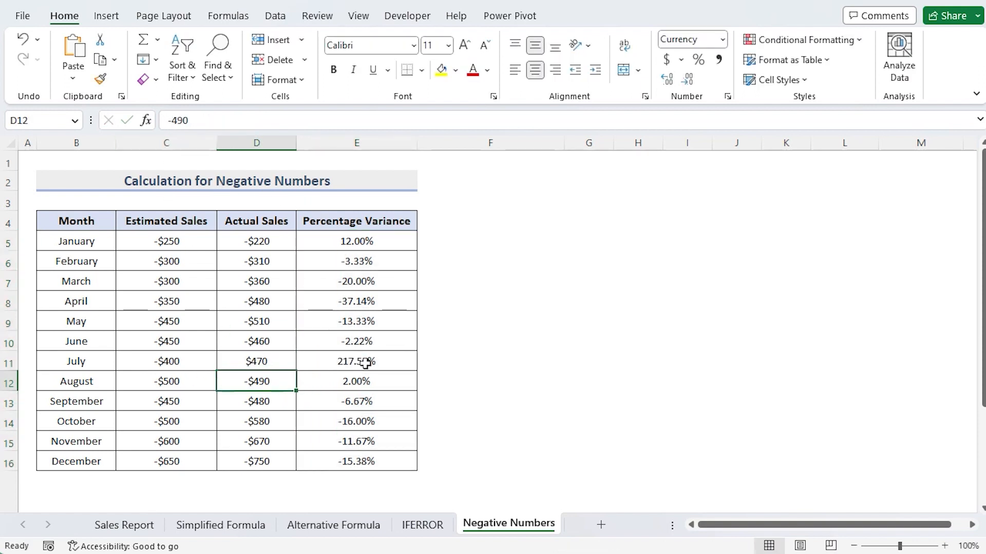
- Compare July's variance, 217.50% before and -17.50% after restoring sales to -470
left_click(357, 362)
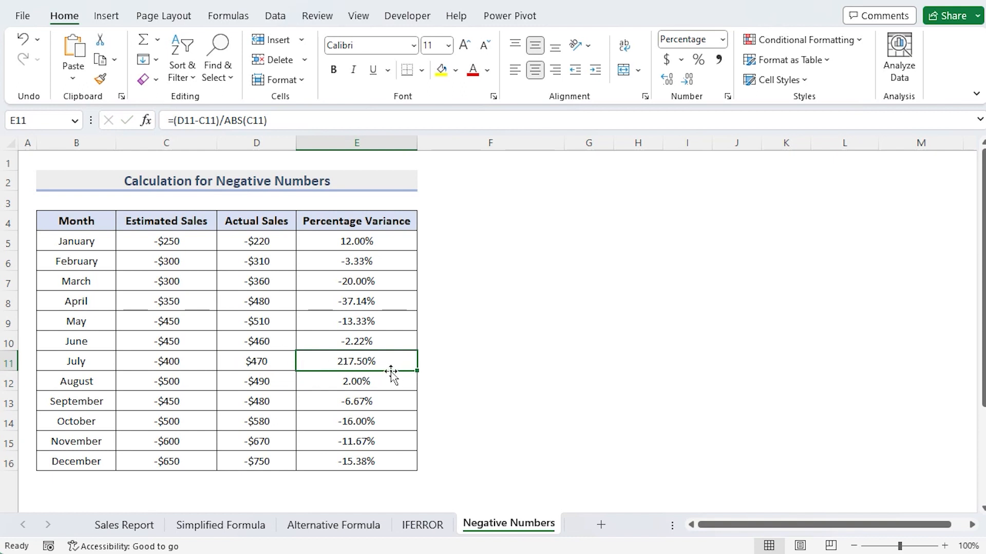
mouse_move(390, 364)
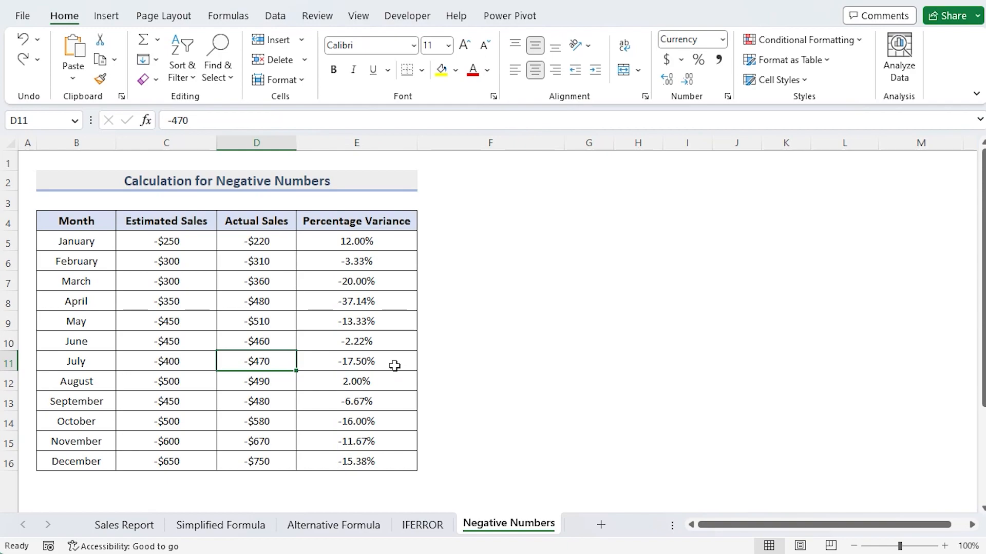
left_click(356, 361)
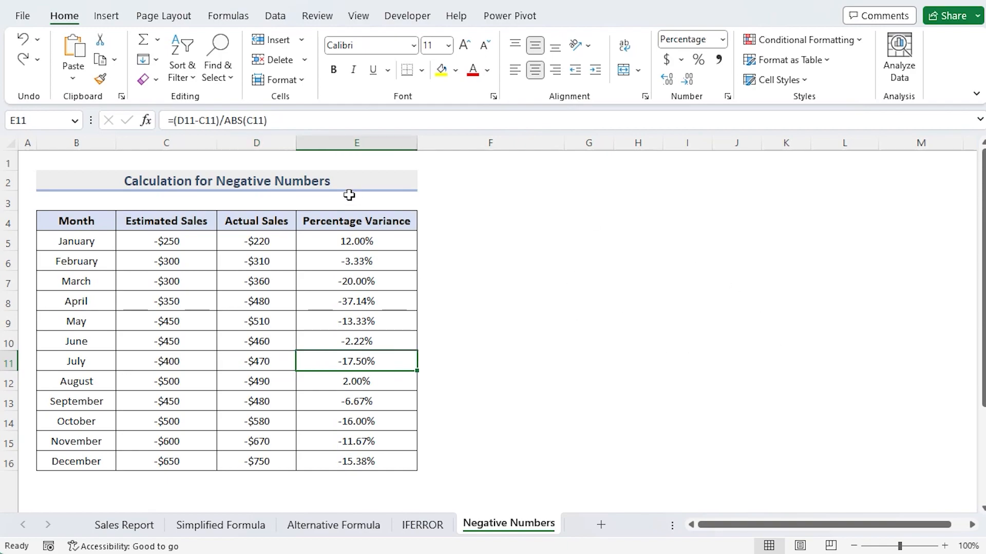